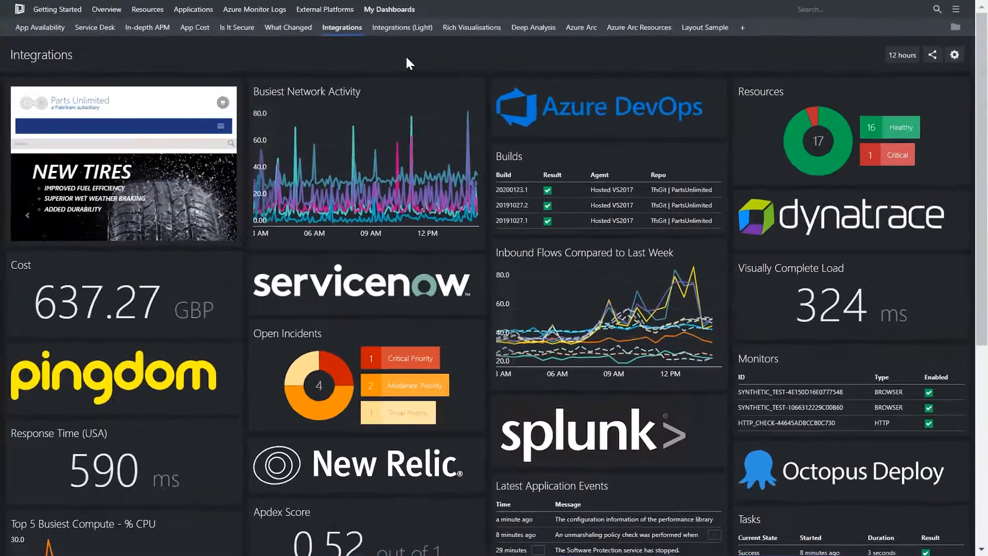
Open the Virtual Machines dashboard from Resources > Compute, showing 5334.07 GBP cost and 119 VMs
left_click(148, 9)
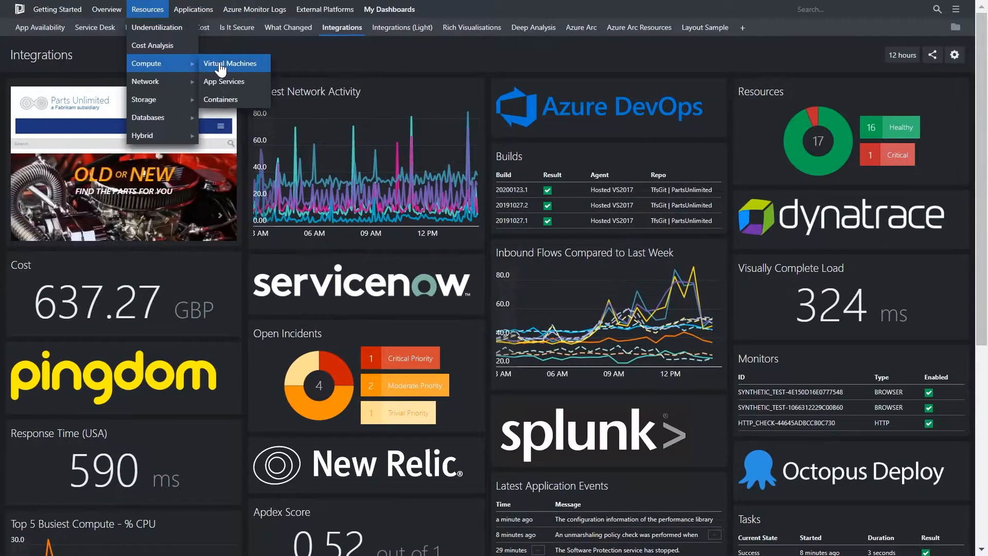
left_click(231, 63)
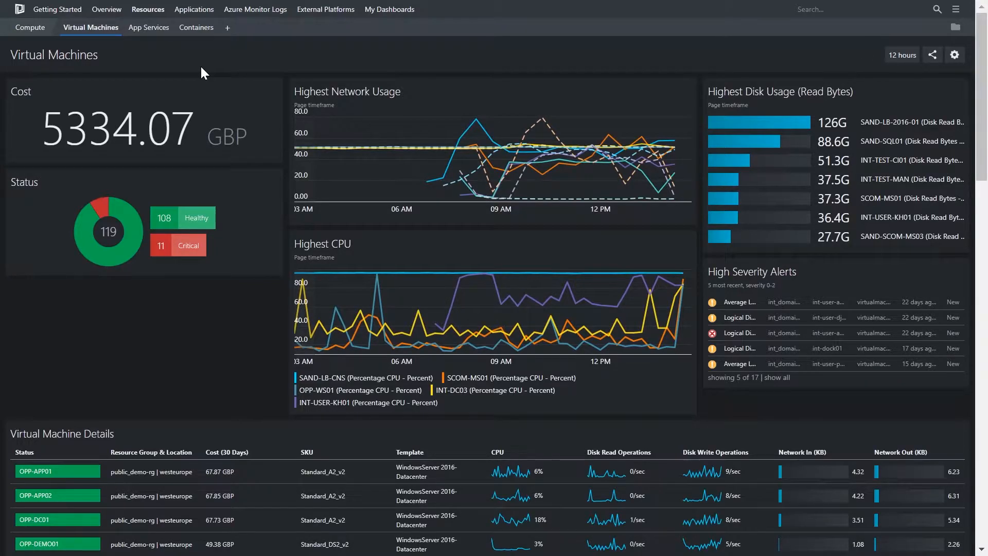
Switch to the Cost Analysis dashboard showing 556.86 GBP monthly cost by tier
left_click(107, 9)
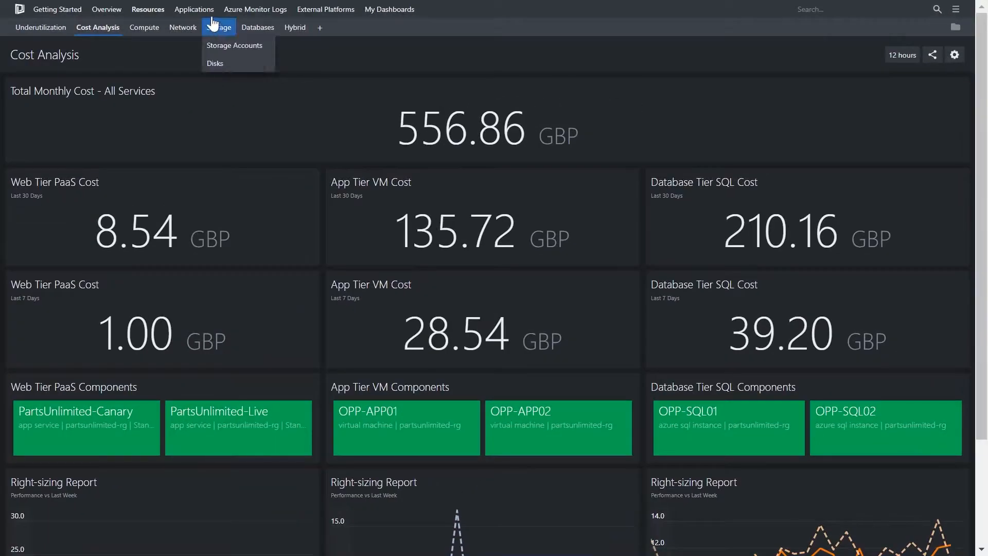
Open Application Summary from the Applications menu and scroll down to the incident charts
left_click(194, 9)
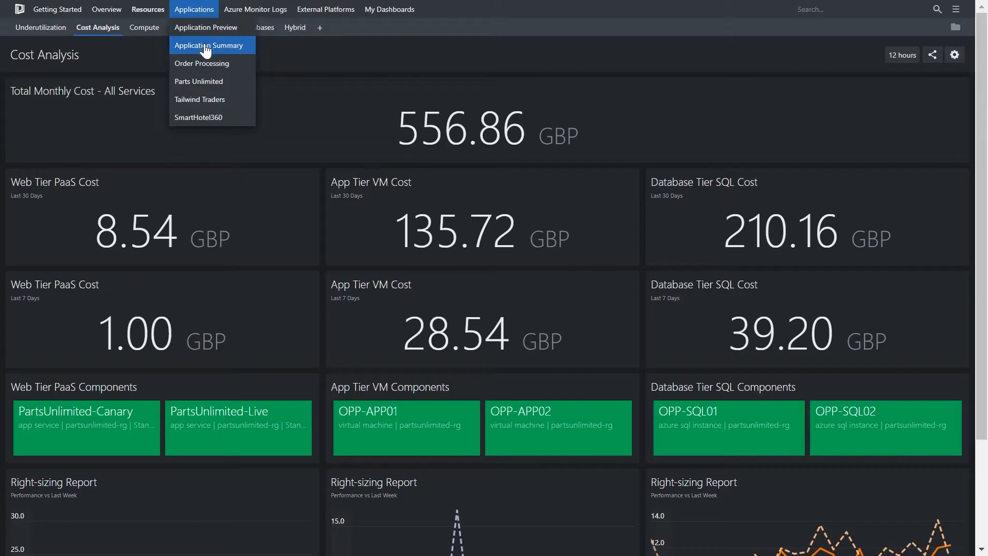
left_click(210, 45)
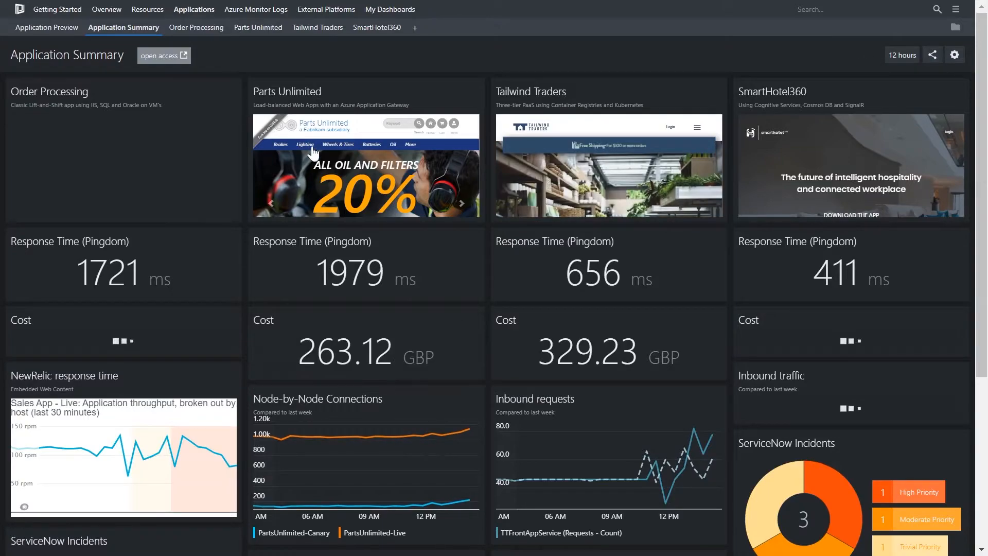
scroll("down", 3)
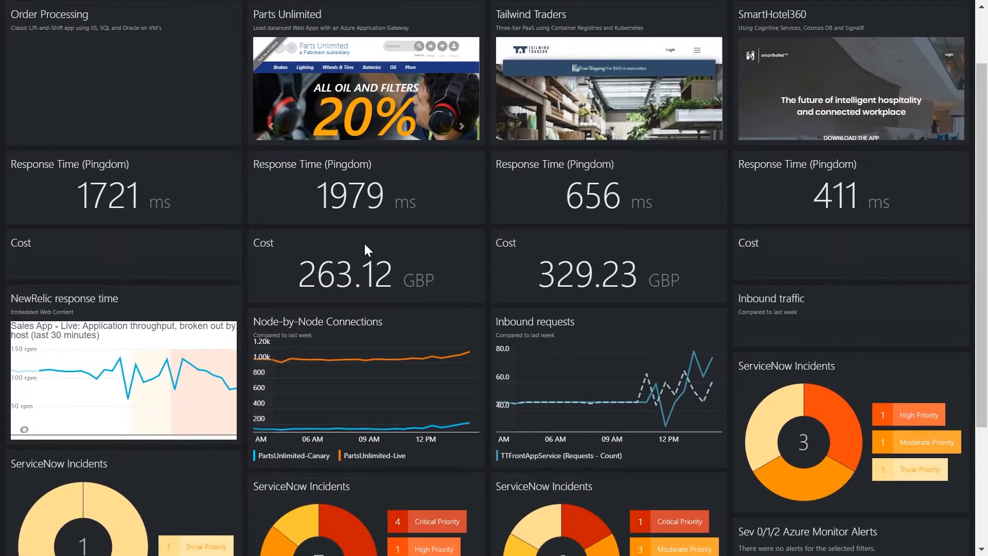
scroll("down", 3)
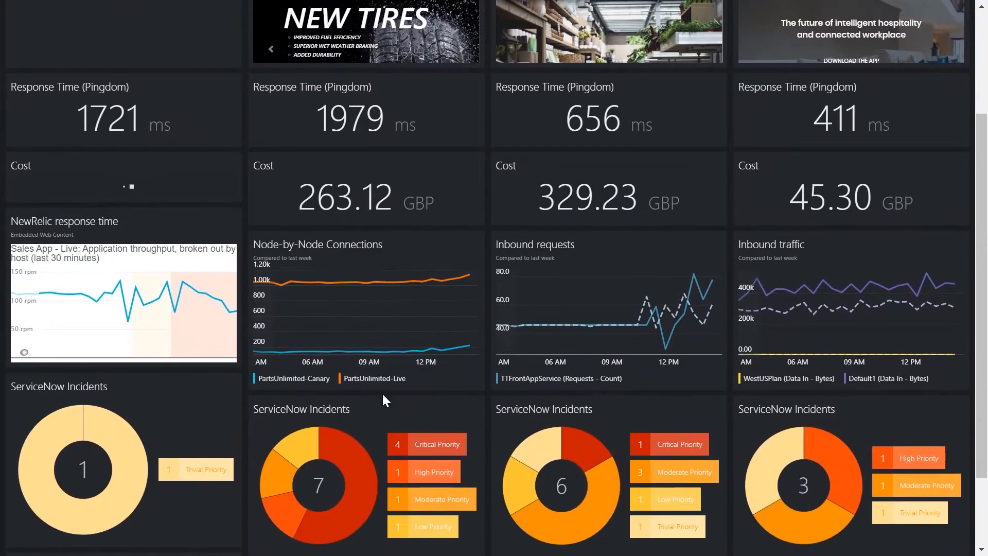
scroll("down", 3)
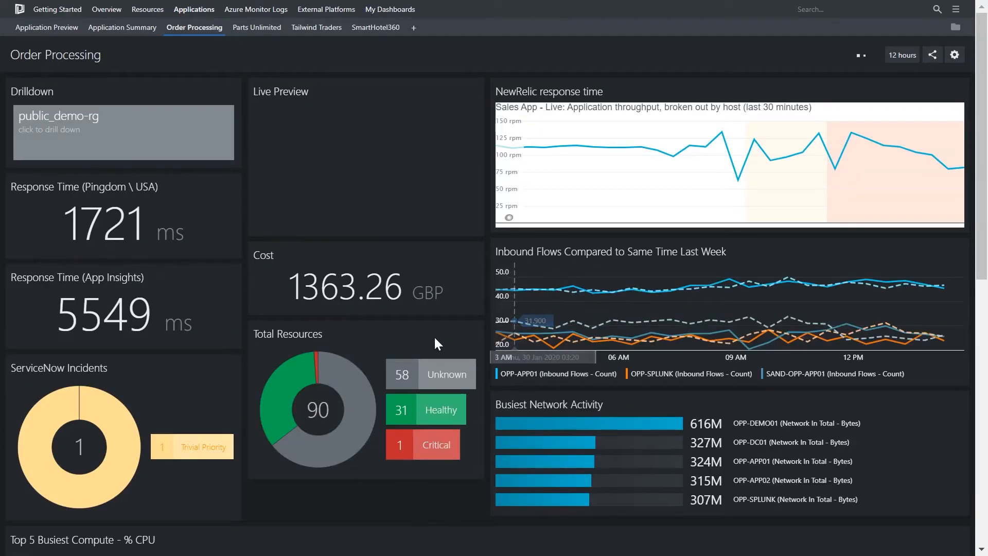
Filter the Order Processing Total Resources donut to the single critical resource
left_click(416, 444)
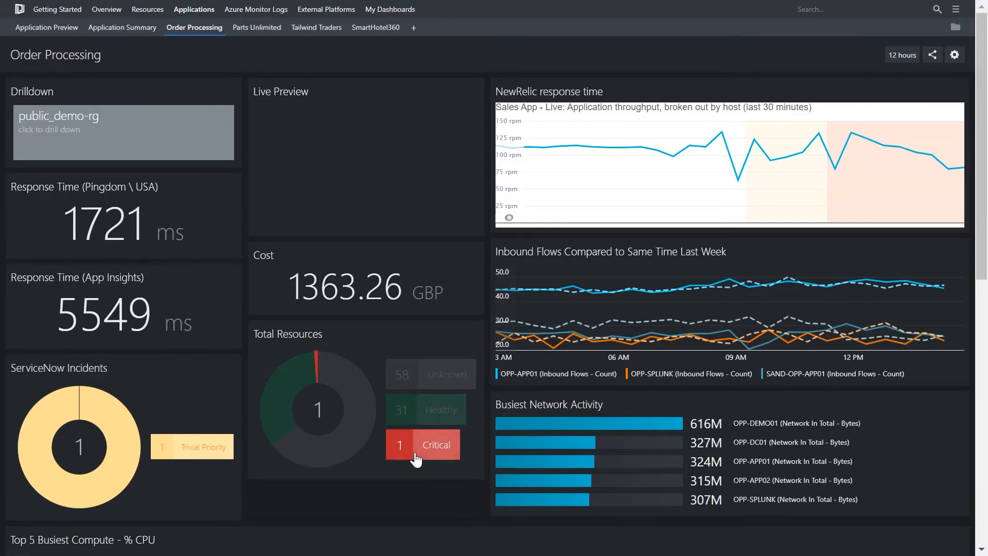